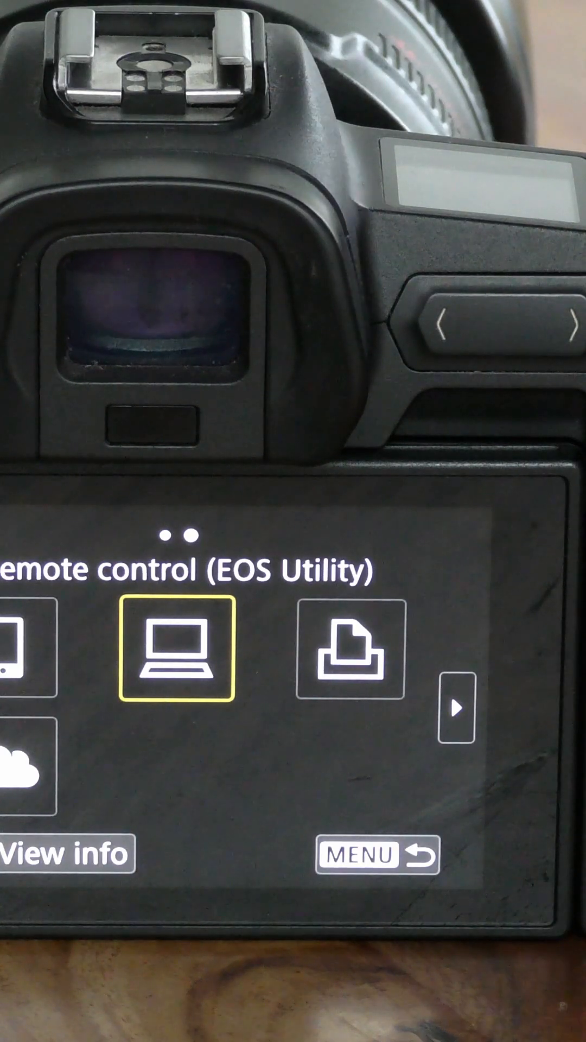
Step: Open Remote control (EOS Utility) setup to show registration options and the listed device
left_click(180, 648)
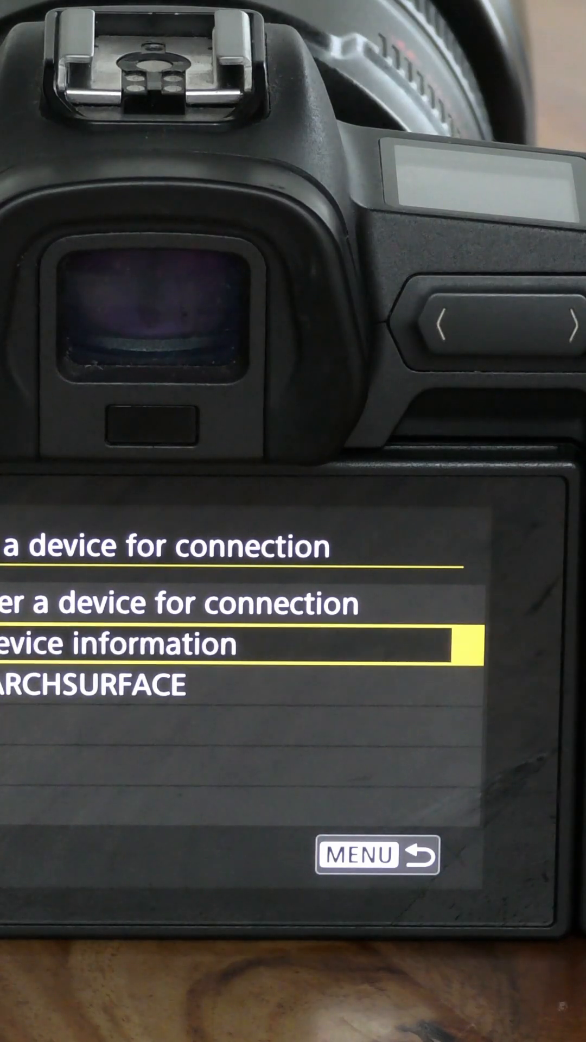